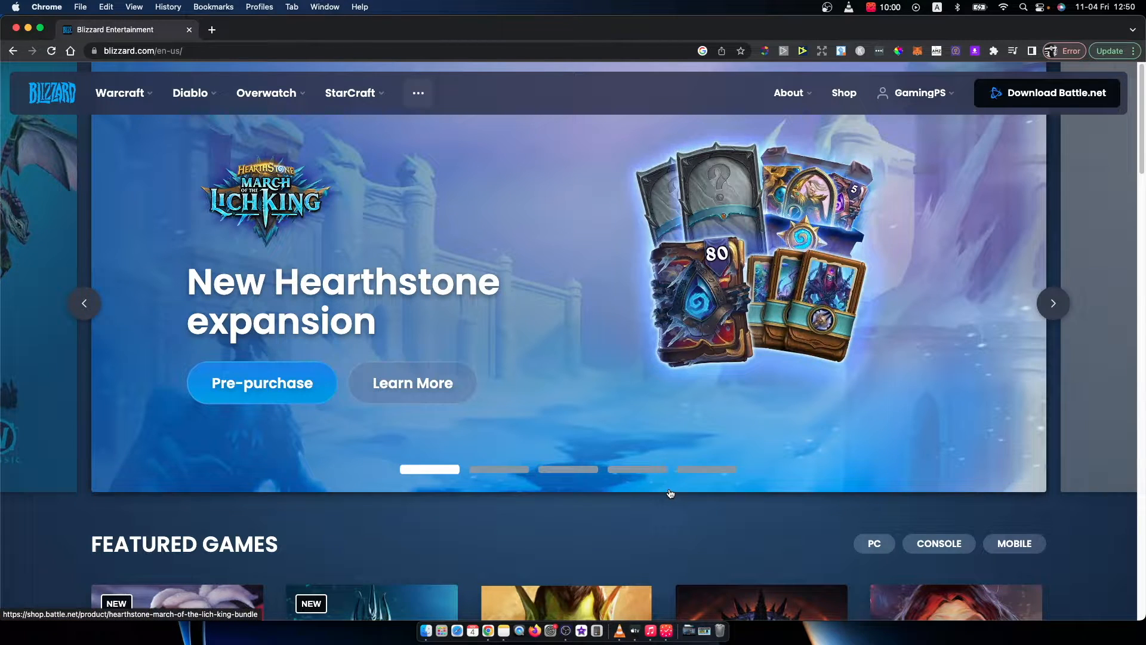
{"action": "mouse_move", "coordinate": [297, 293]}
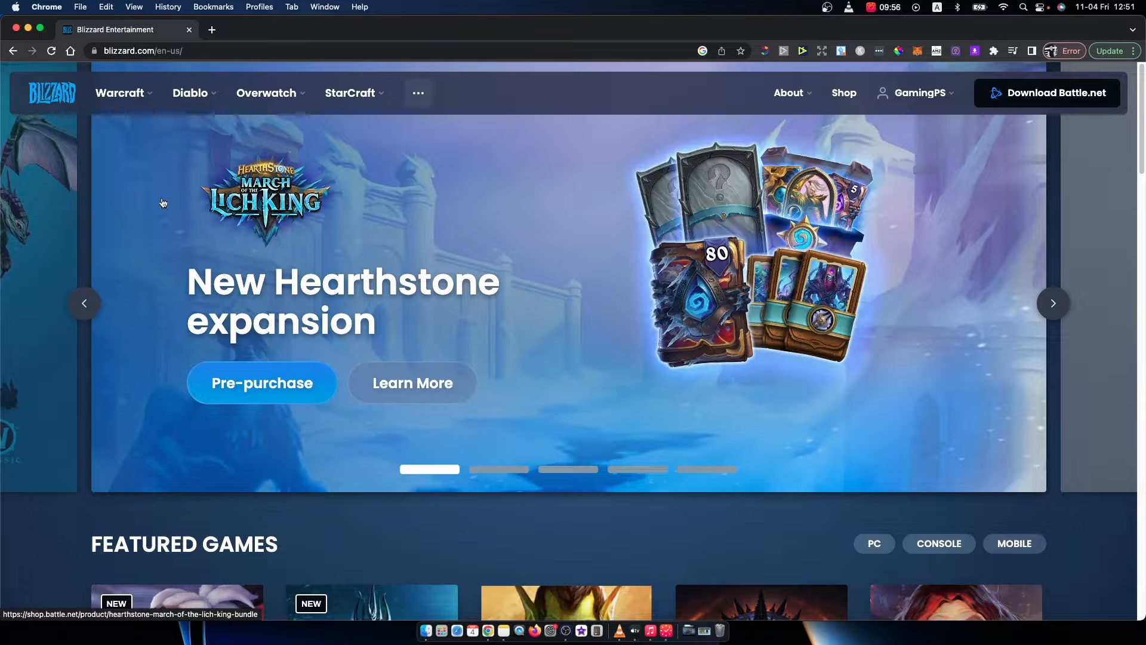
{"action": "mouse_move", "coordinate": [117, 222]}
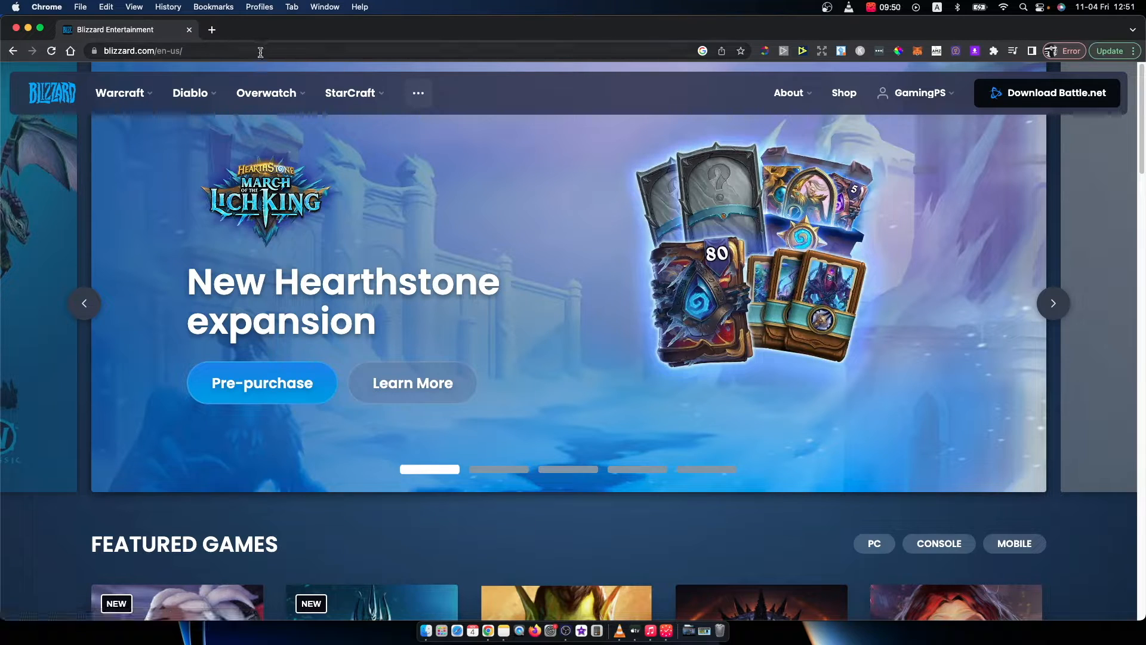
{"action": "mouse_move", "coordinate": [630, 307]}
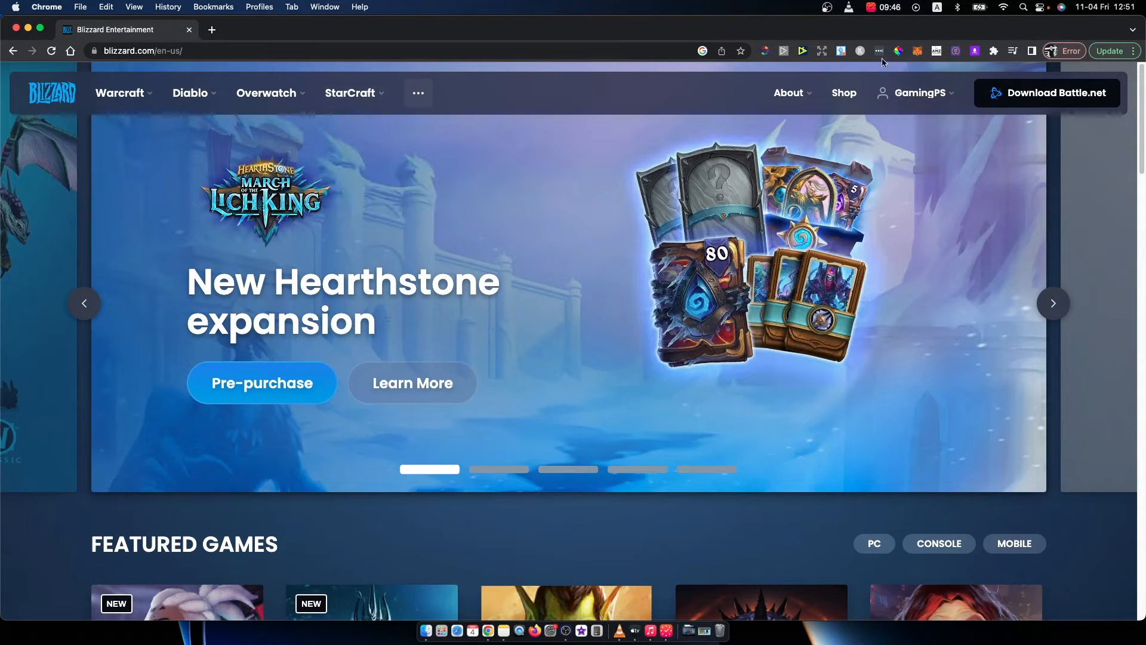
Step: Open the account name dropdown, close it, then reopen it
{"action": "left_click", "coordinate": [920, 92]}
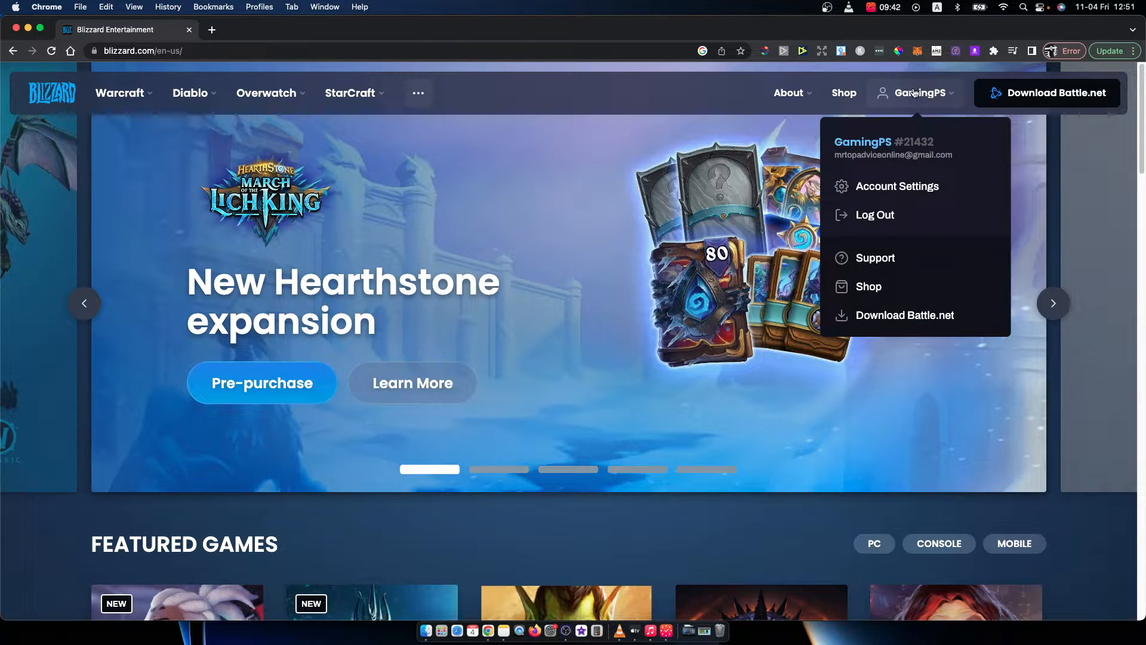
{"action": "mouse_move", "coordinate": [898, 92]}
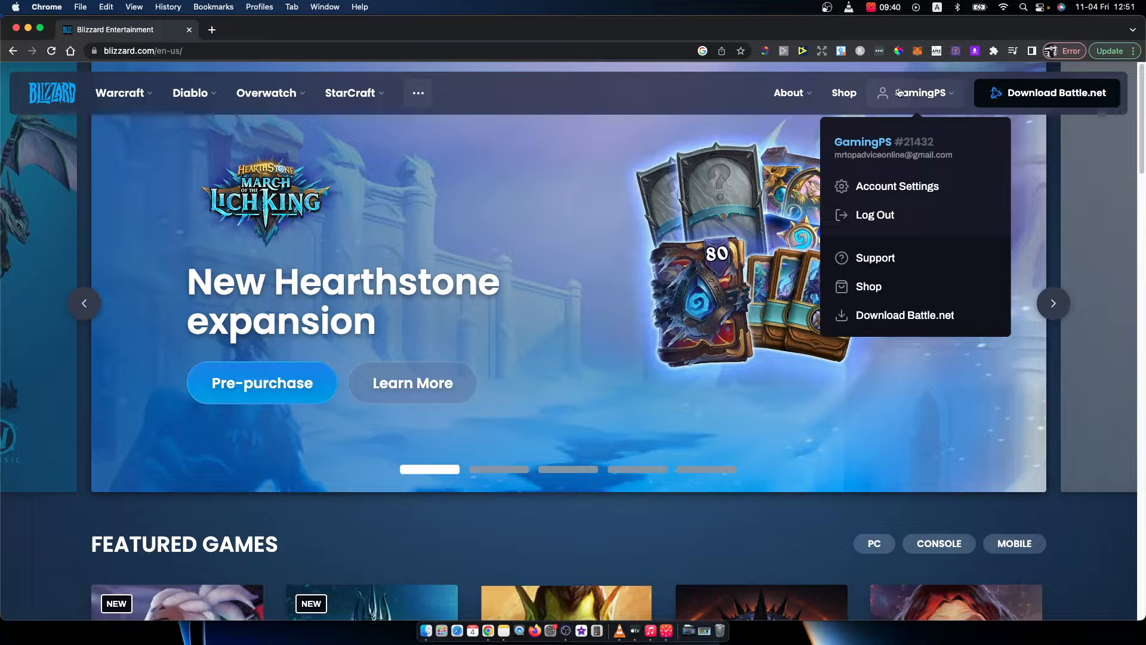
{"action": "left_click", "coordinate": [602, 99]}
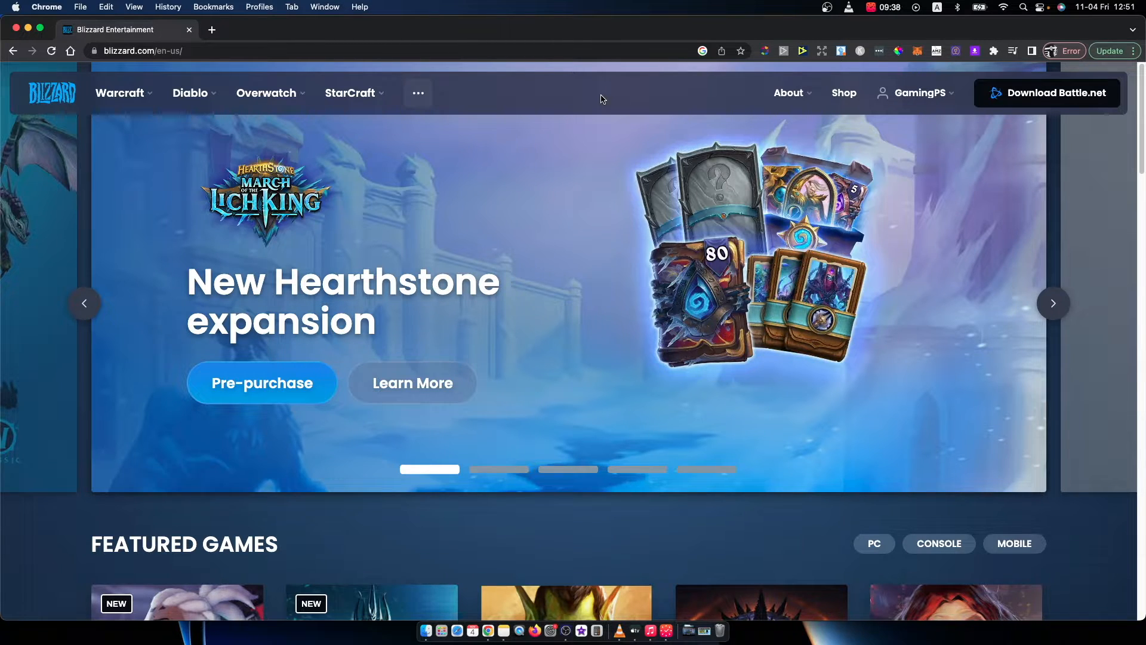
{"action": "mouse_move", "coordinate": [905, 117]}
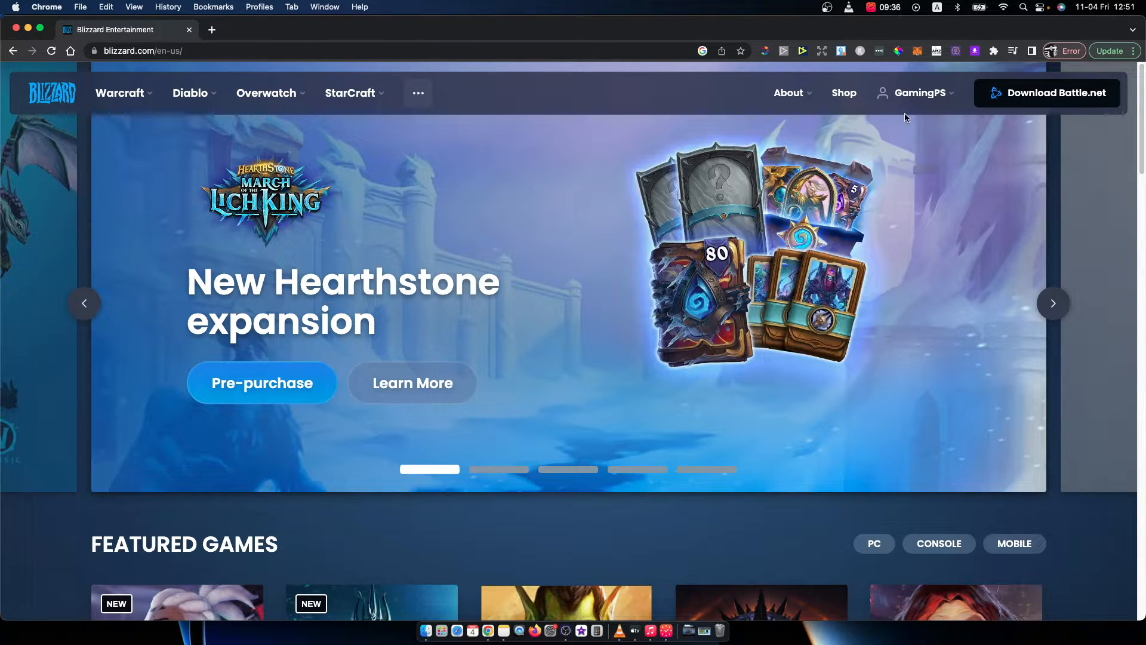
{"action": "left_click", "coordinate": [919, 93]}
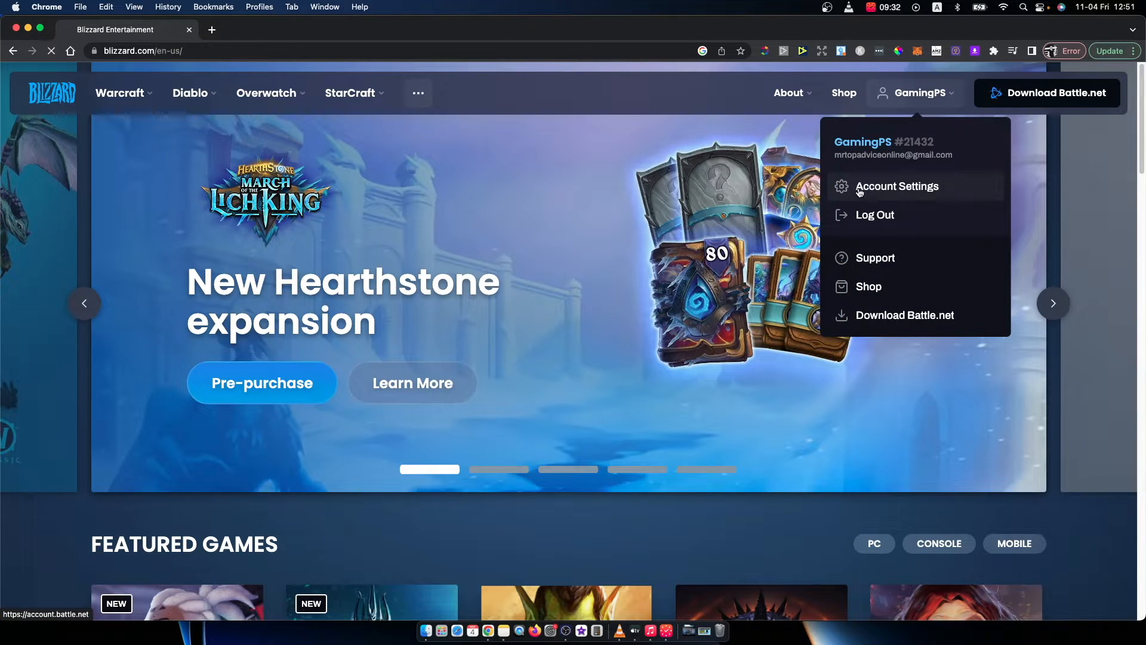
Step: Go to Account Settings, choose Security, and scroll through authenticator and login activity
{"action": "left_click", "coordinate": [896, 185]}
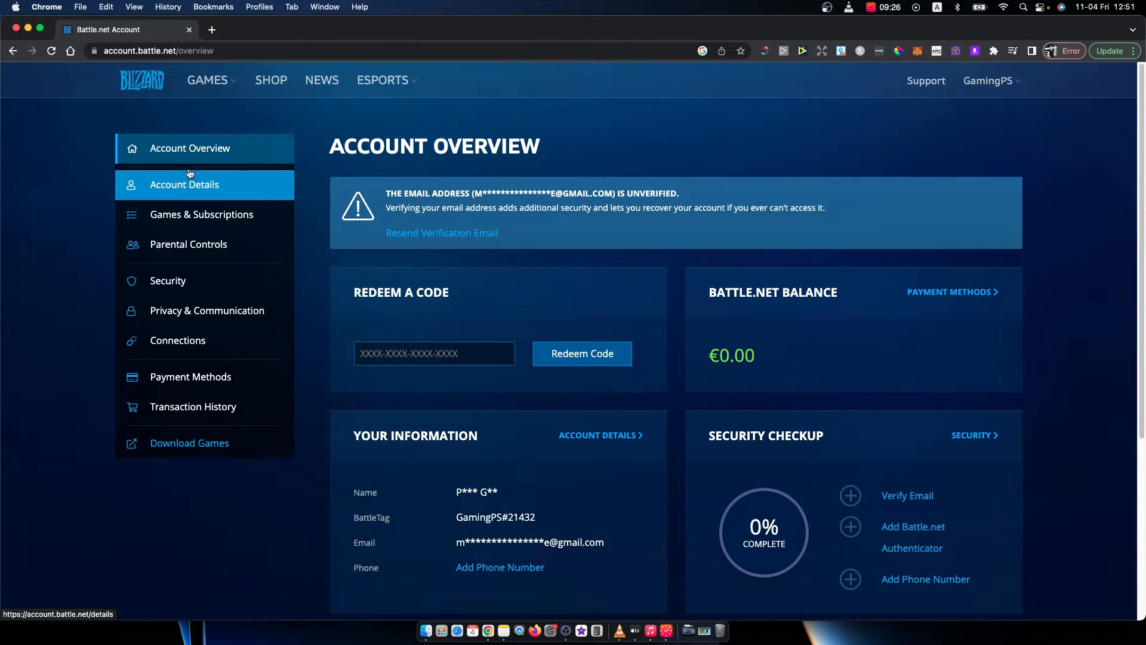
{"action": "mouse_move", "coordinate": [175, 284]}
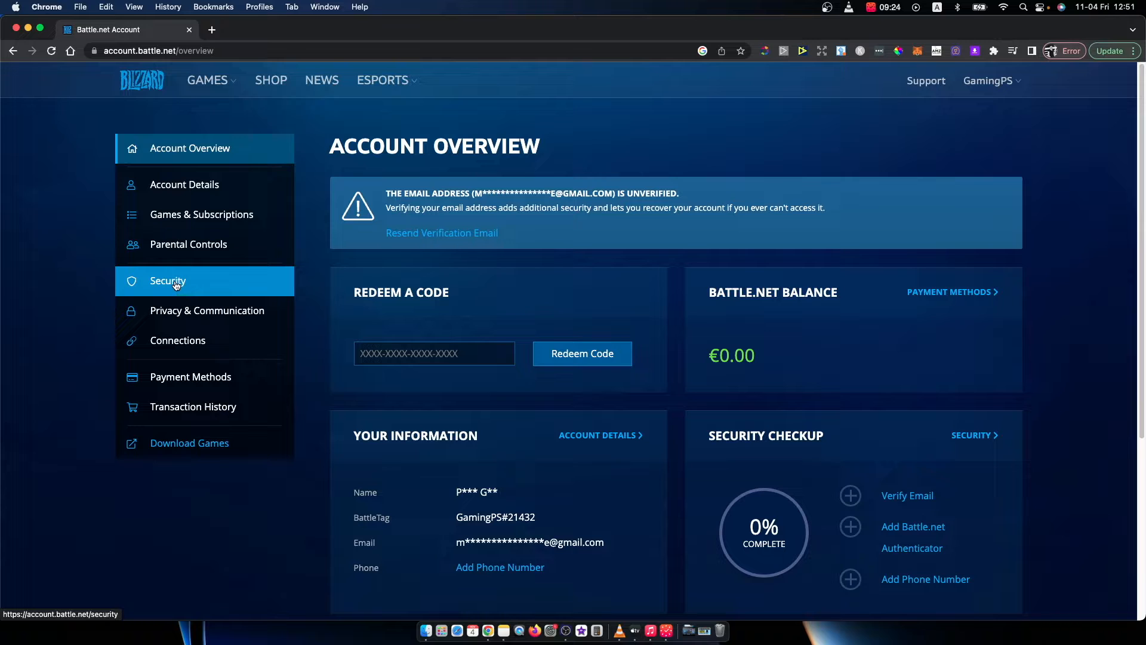
{"action": "left_click", "coordinate": [167, 282]}
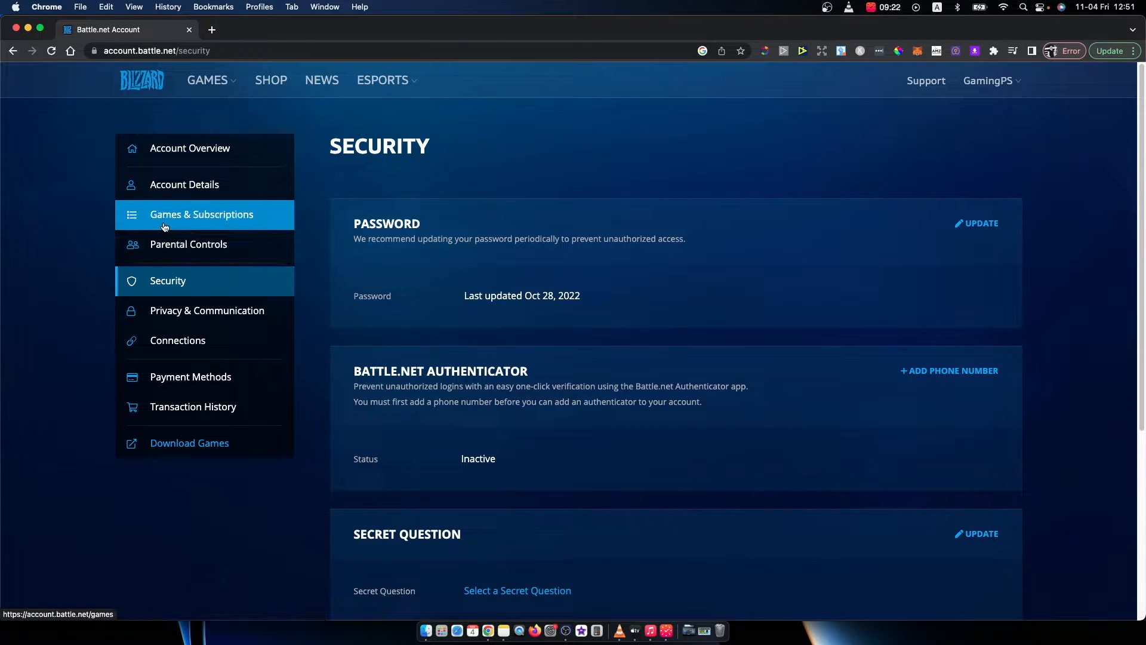
{"action": "scroll", "scroll_direction": "down", "scroll_amount": 3}
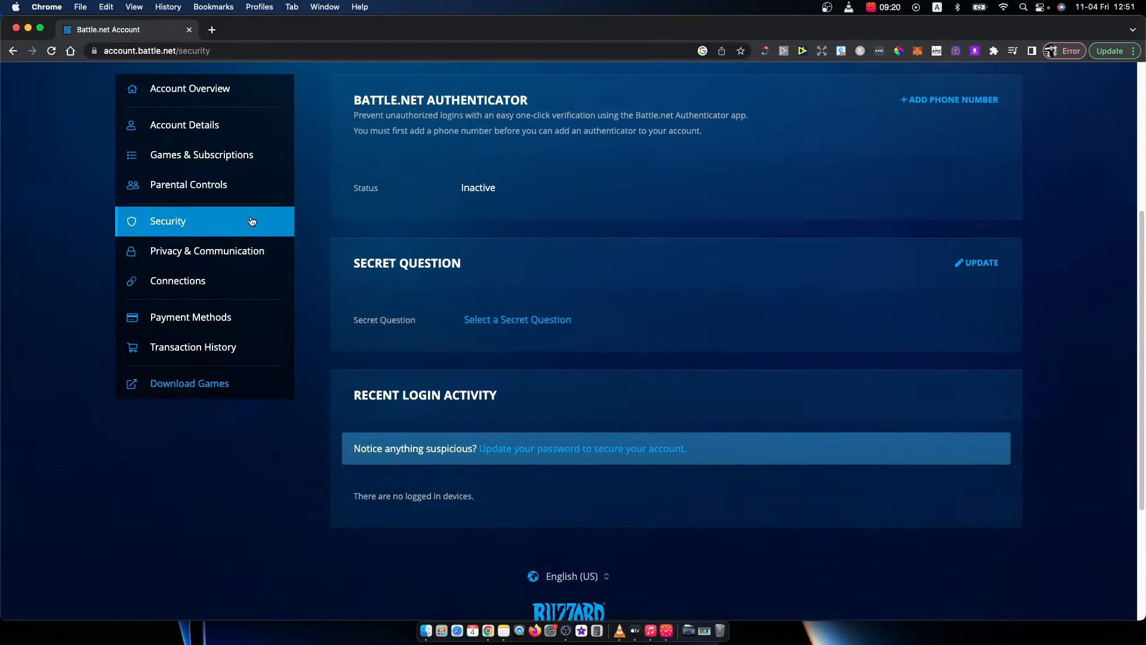
{"action": "mouse_move", "coordinate": [177, 245]}
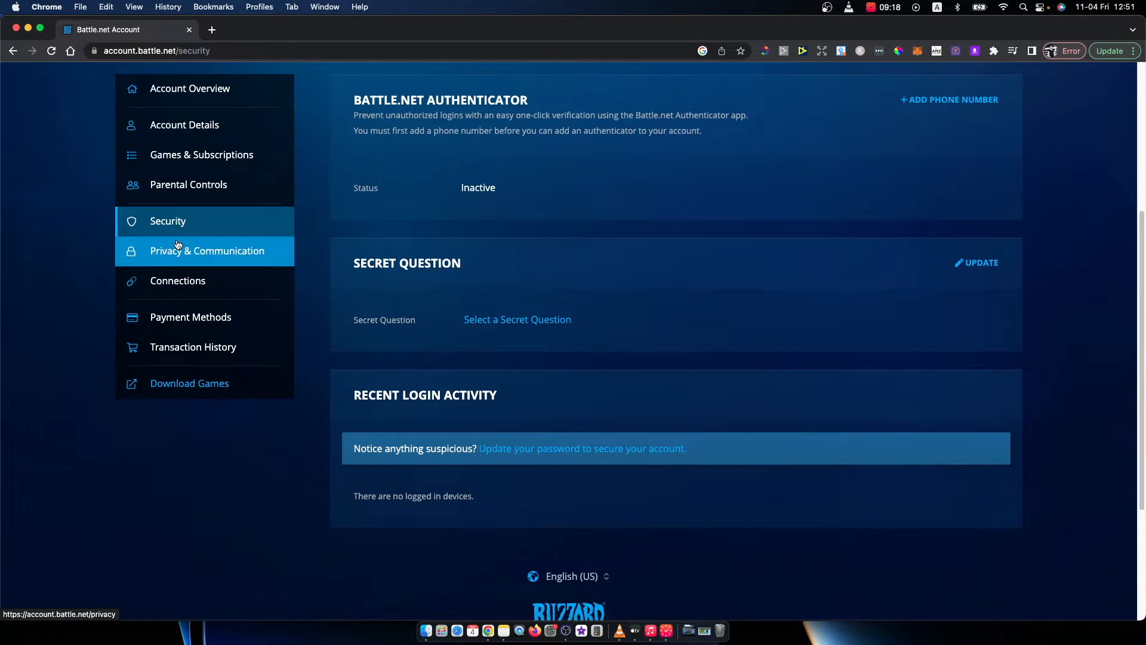
Step: Switch to Account Details and scroll down to the Phone Number section
{"action": "left_click", "coordinate": [206, 251]}
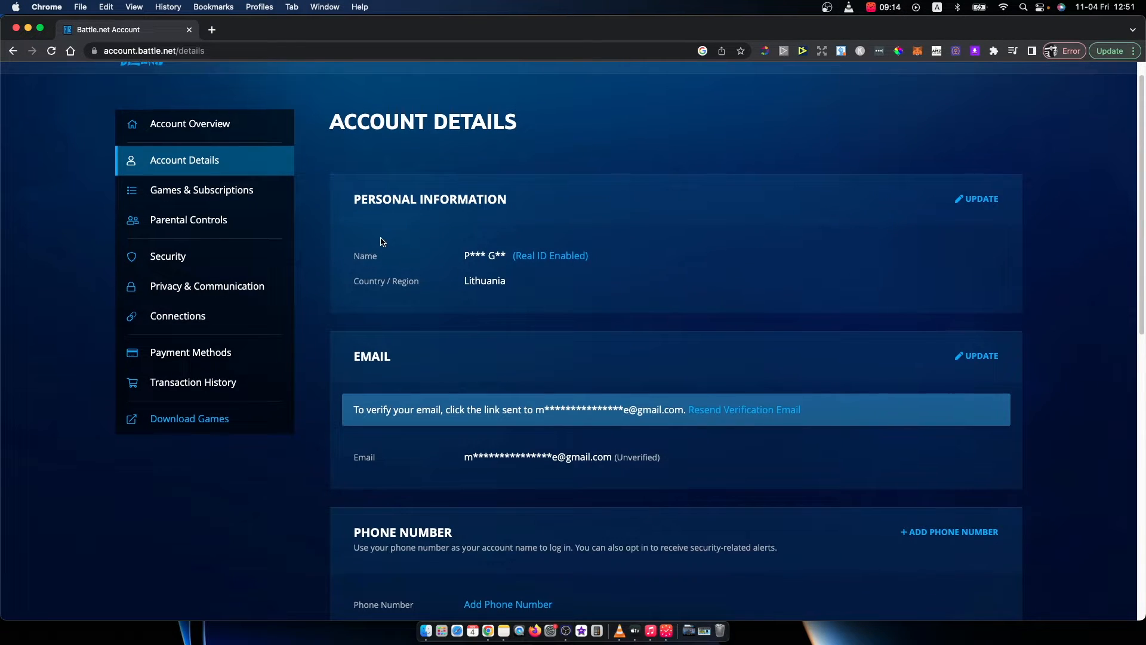
{"action": "scroll", "scroll_direction": "down", "scroll_amount": 3}
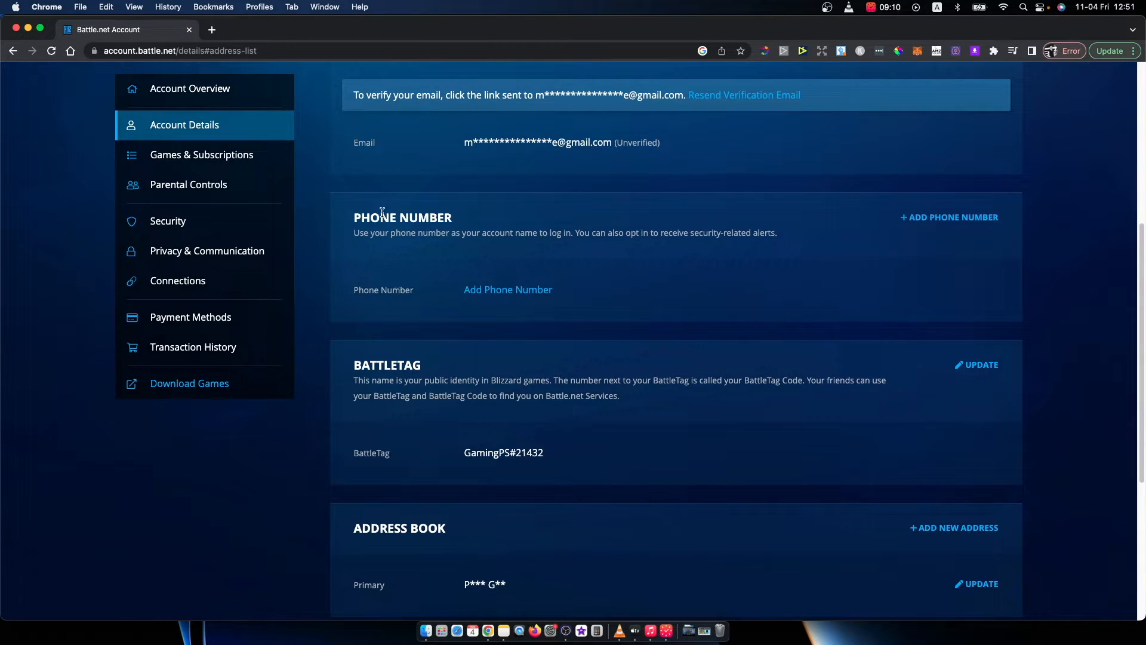
{"action": "mouse_move", "coordinate": [918, 222]}
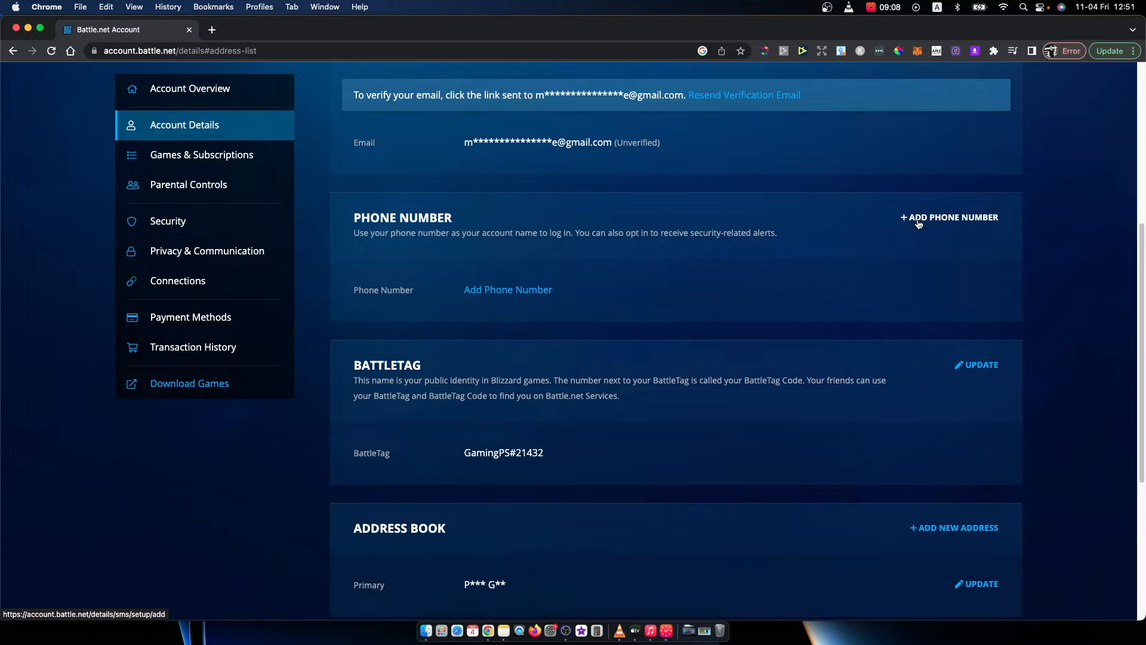
Step: Choose + ADD PHONE NUMBER to bring up the empty phone entry form
{"action": "left_click", "coordinate": [949, 218]}
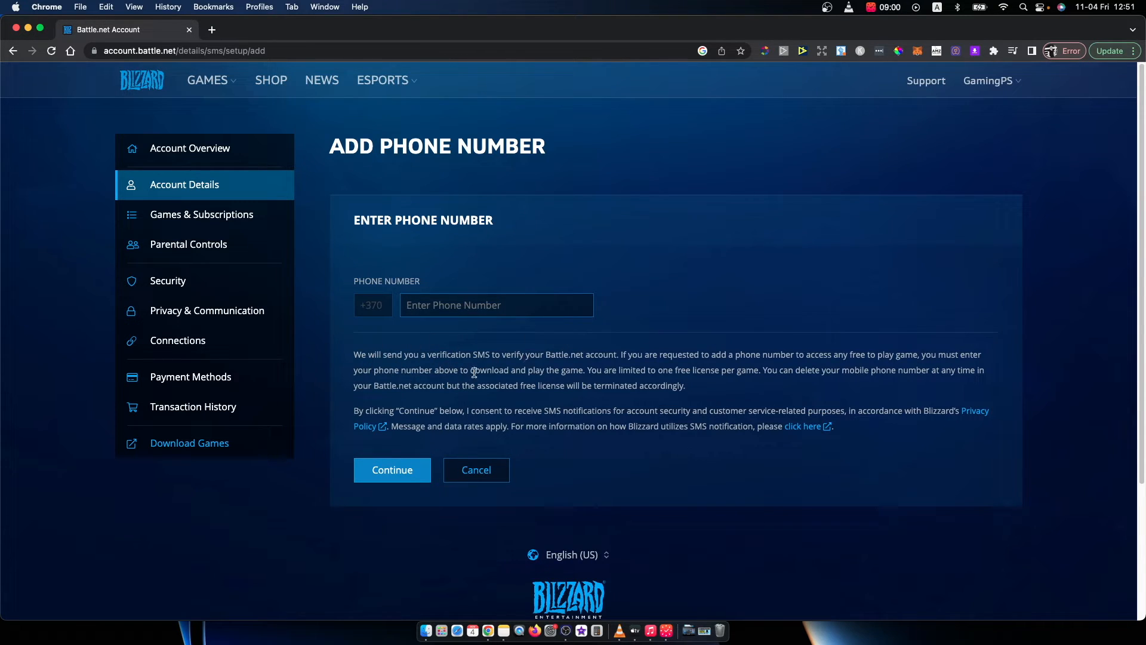
{"action": "mouse_move", "coordinate": [447, 317]}
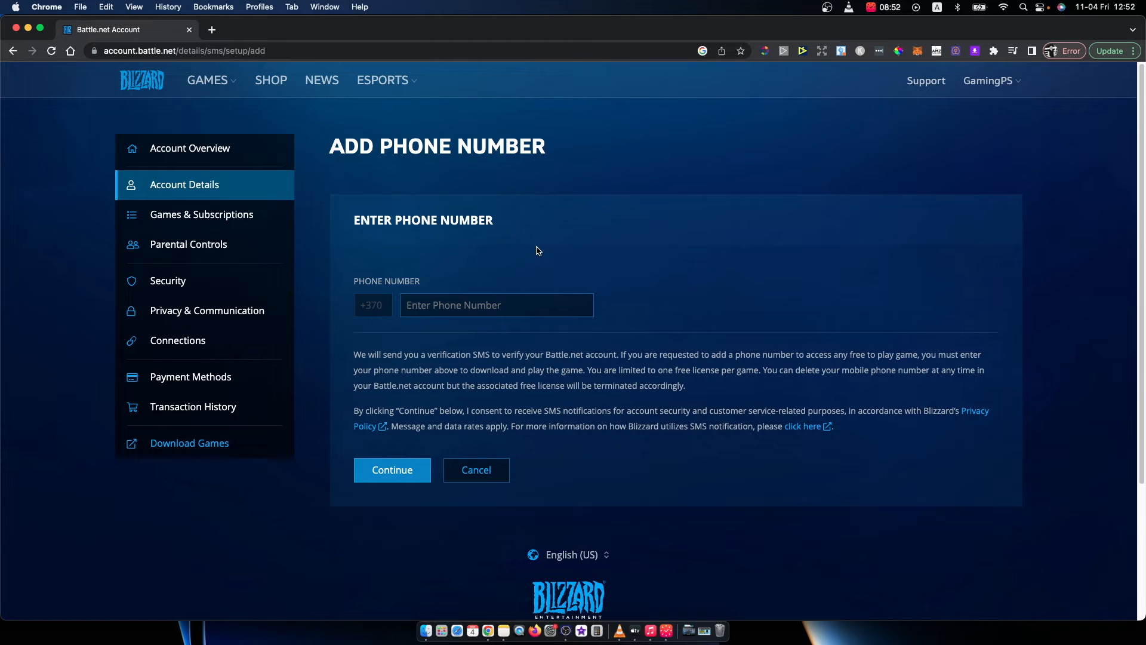
{"action": "mouse_move", "coordinate": [427, 205]}
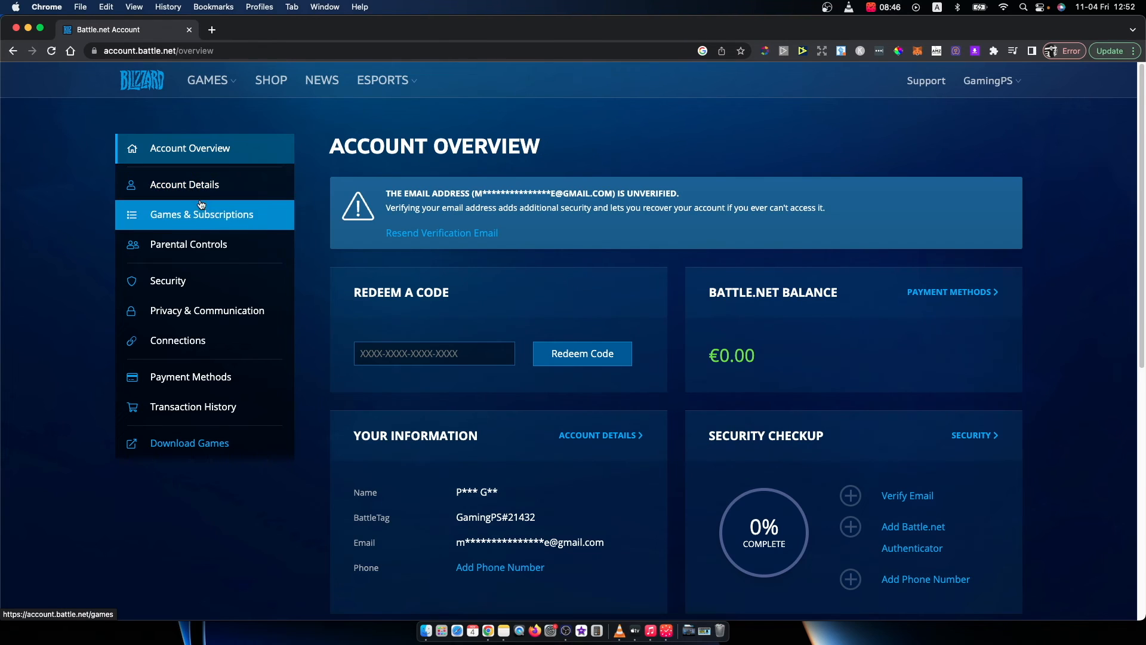
{"action": "mouse_move", "coordinate": [519, 367]}
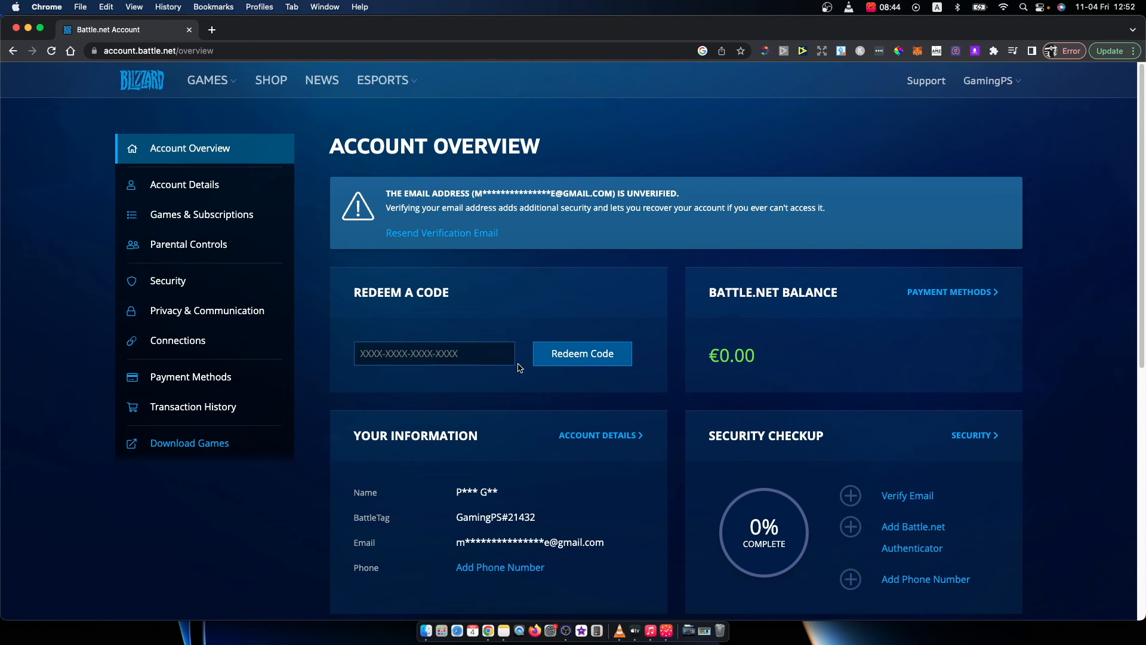